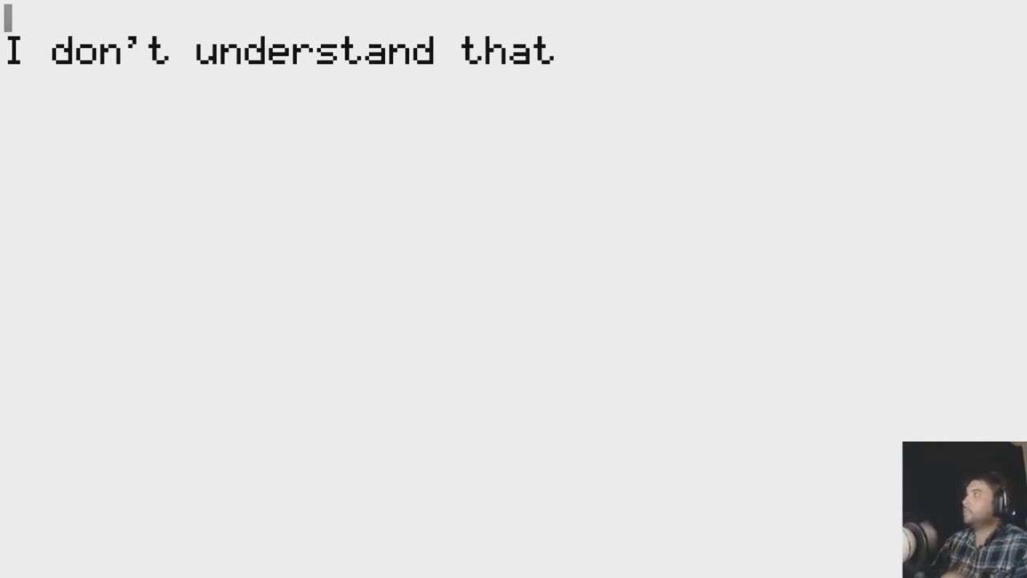
Chat with the game, asking 'who r', 'are', 'who is me?' and starting 'is th'.
text(h)
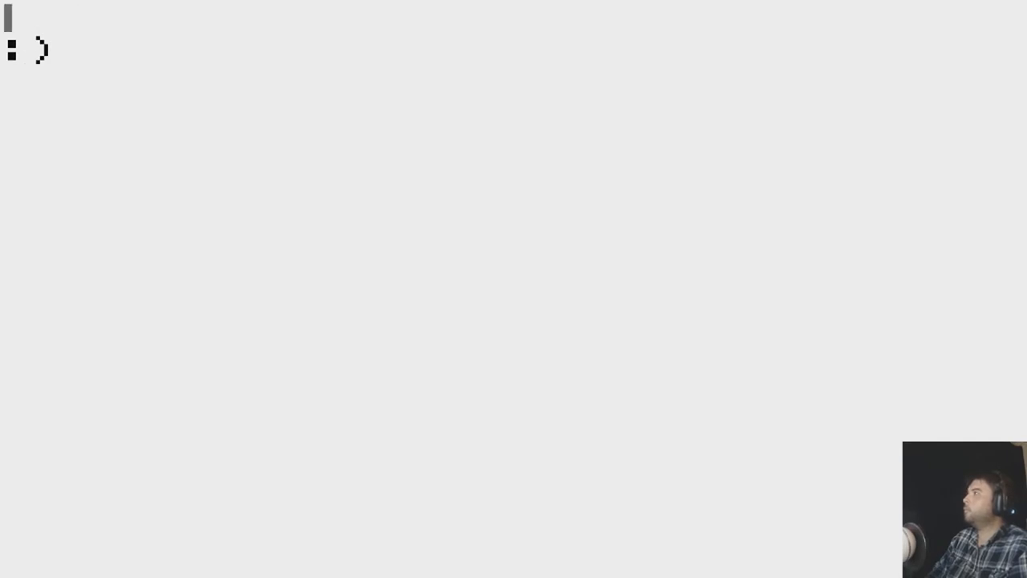
text(who r)
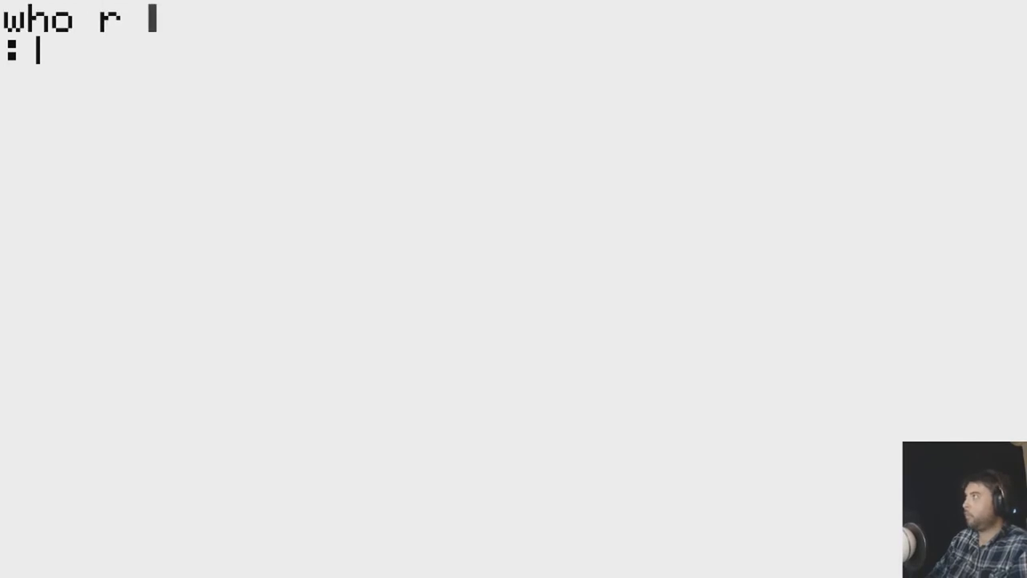
text(are)
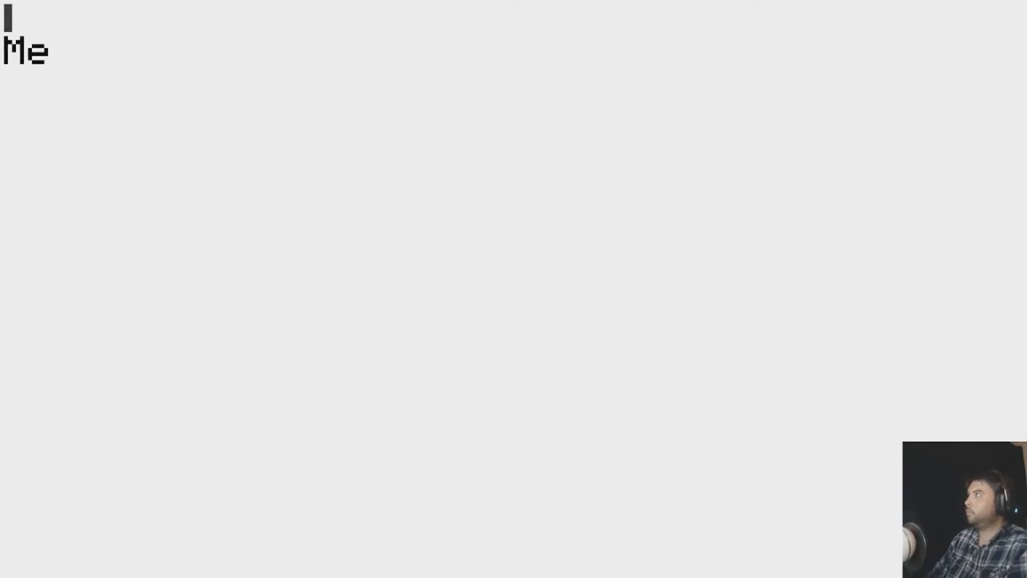
text(who is me?)
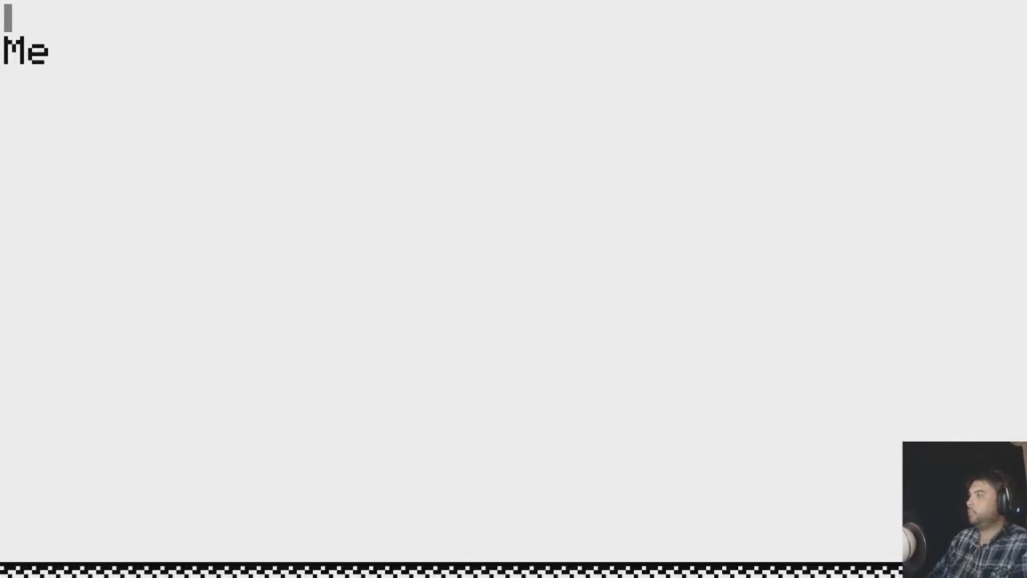
text(b)
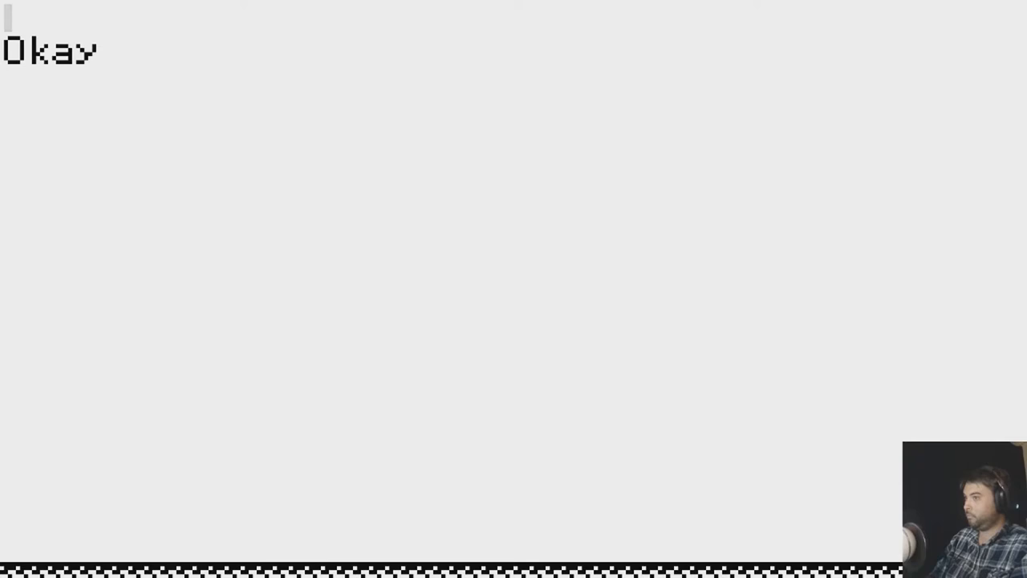
text(is th)
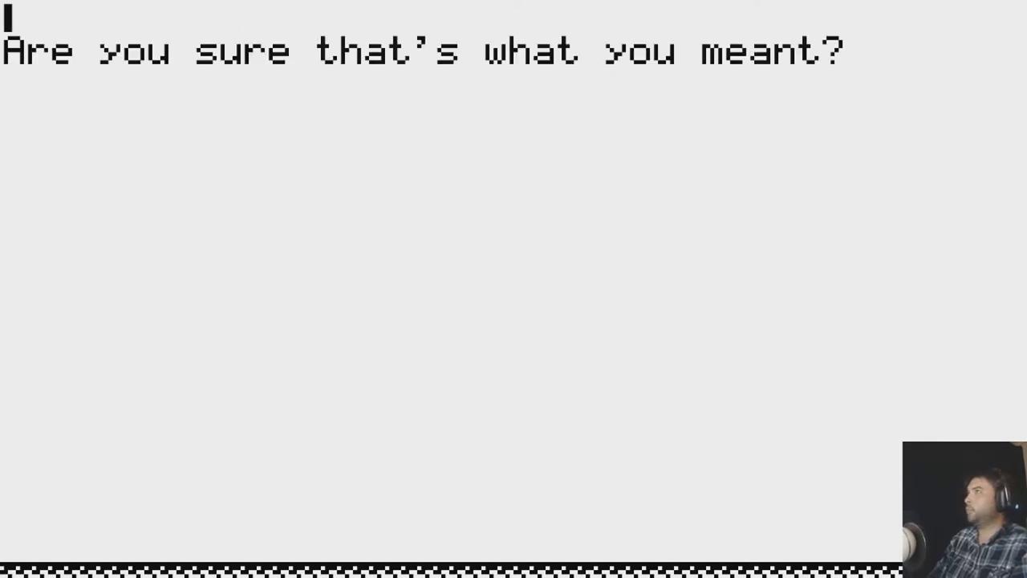
Reply 'no', 'who r', 'wa', 'sure', 'horrrl' and 'w' until the game answers '?'.
text(no)
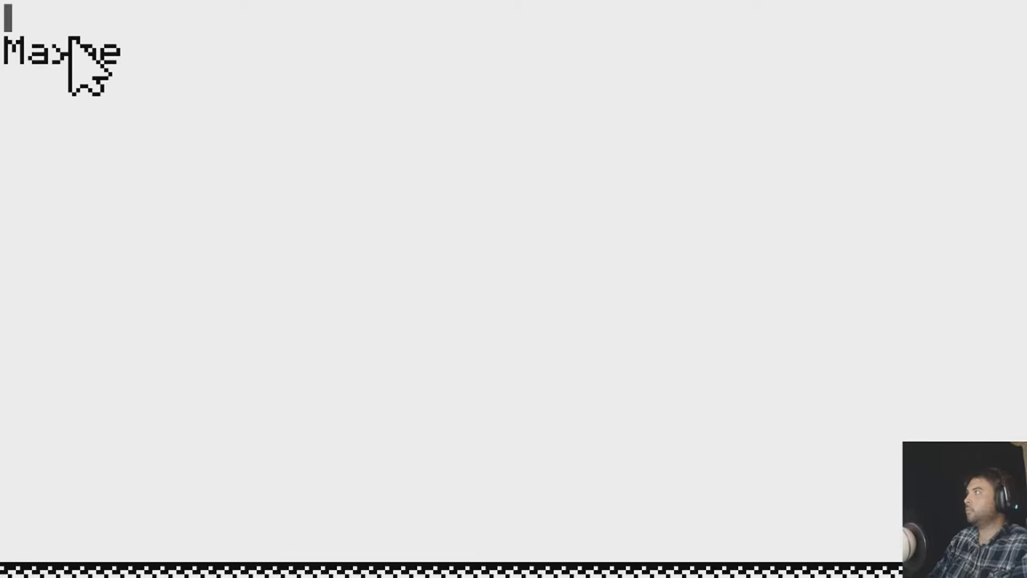
text(who r)
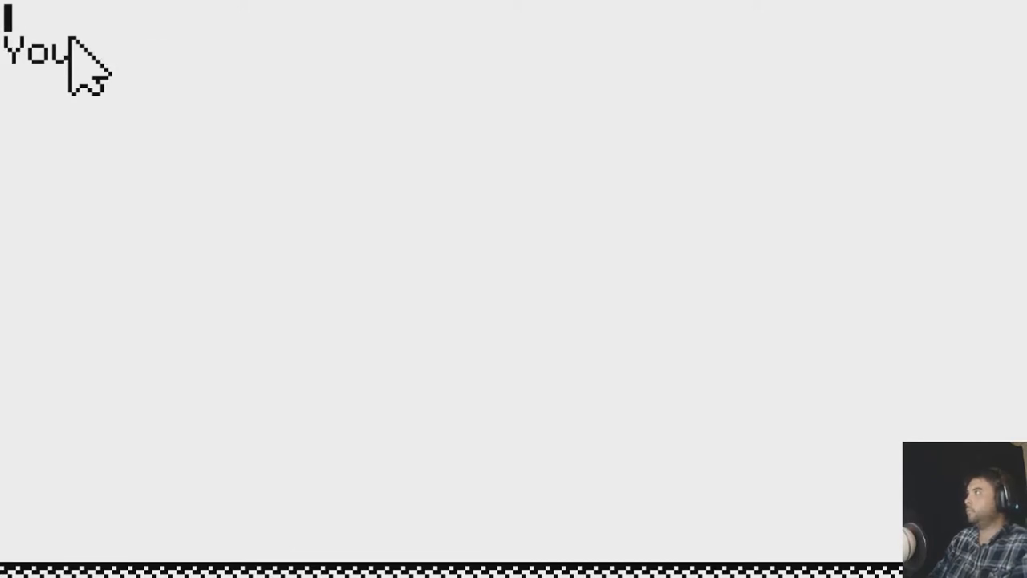
text(wa)
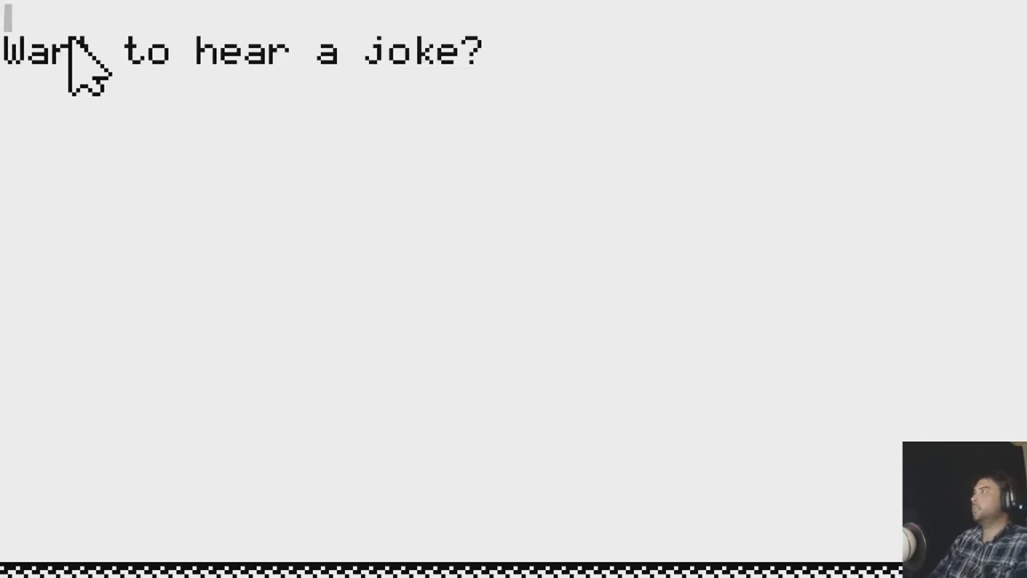
text(sure)
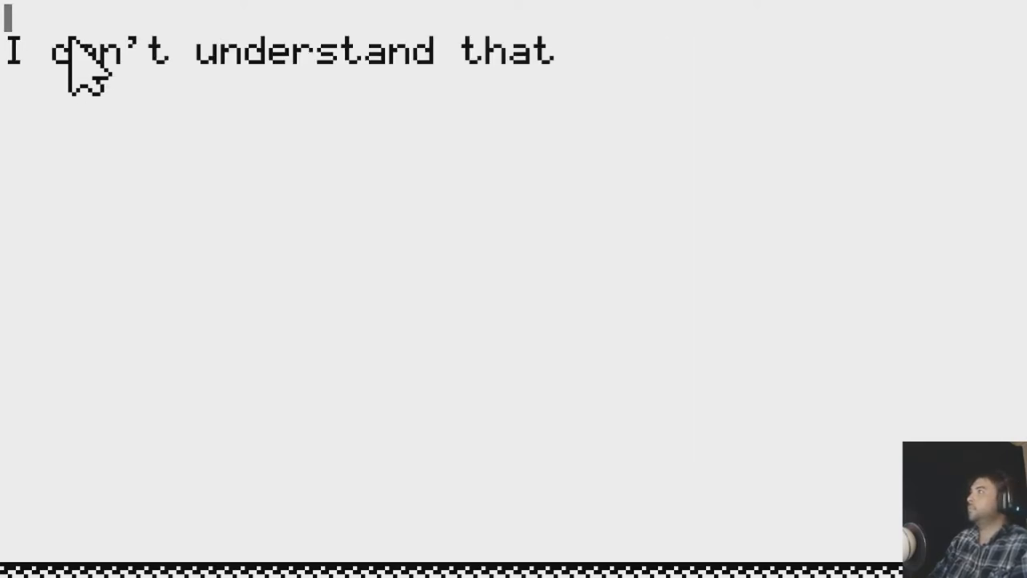
text(horrrl)
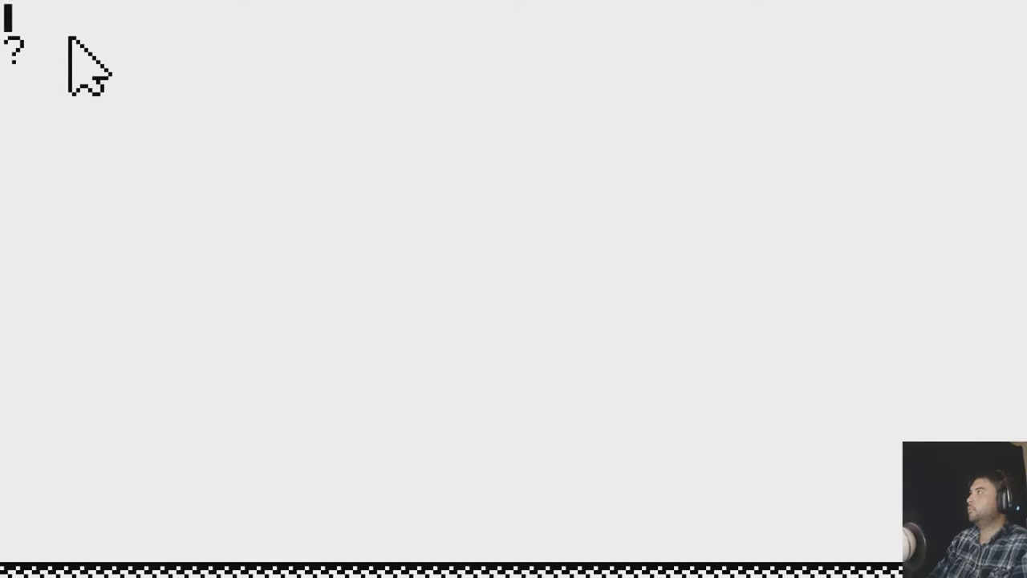
text(w)
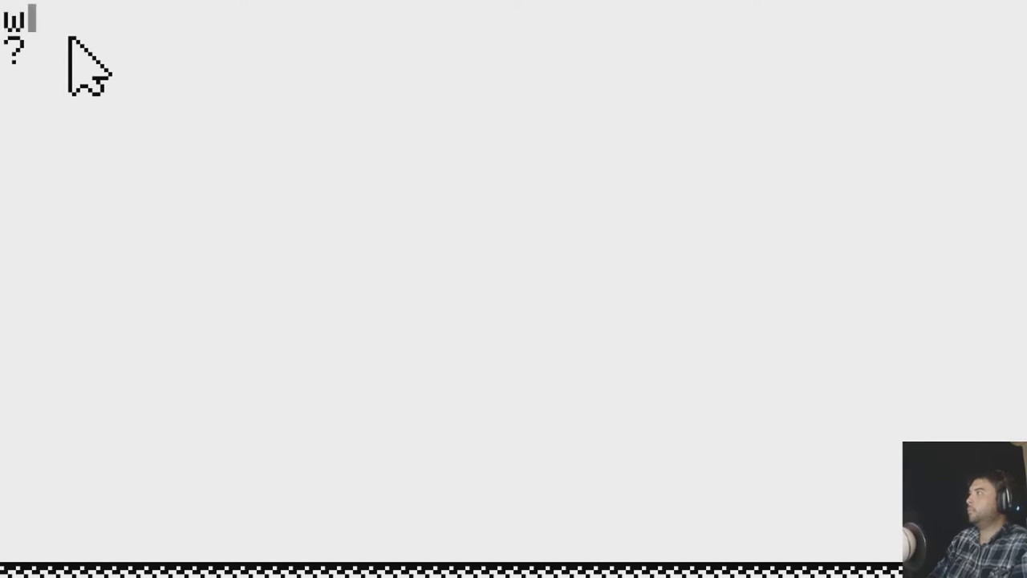
Reply 'I don't know' to end the chat and return to the brick-platform level.
text(I don't know)
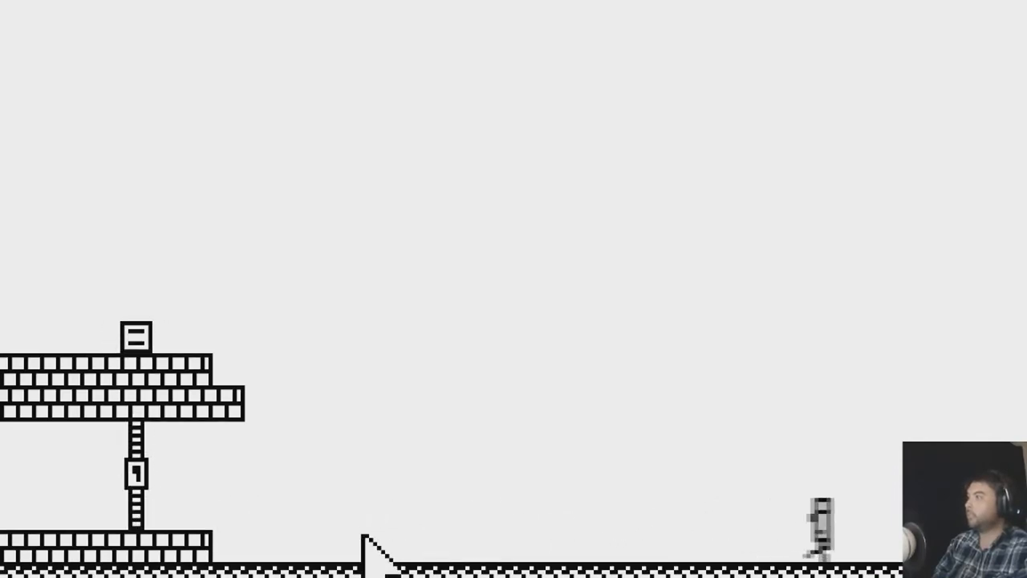
Move the character with the A/S/D/F keys until it leaves the visible floor area.
text(daaSDFAD)
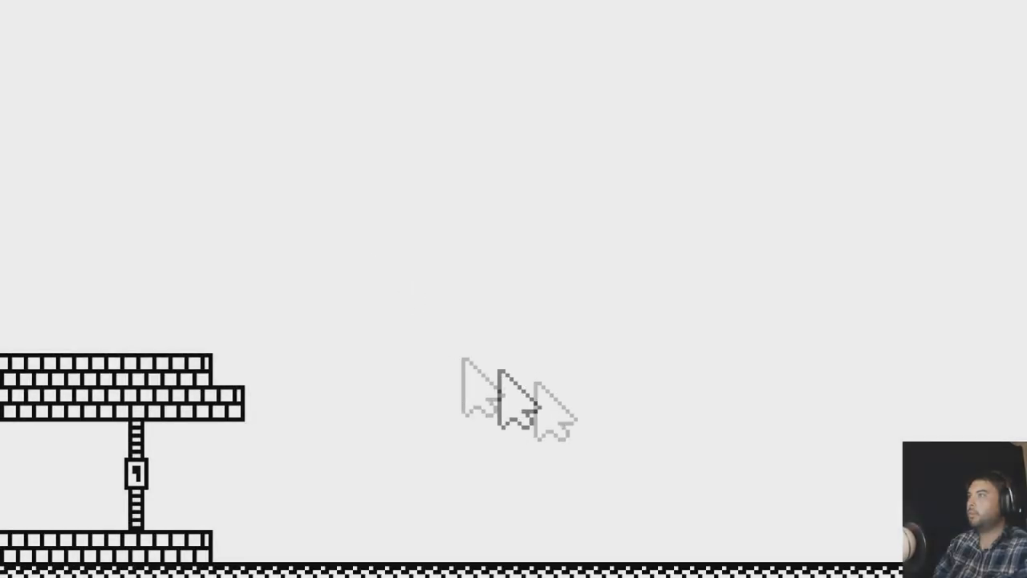
text(daaSDFAD)
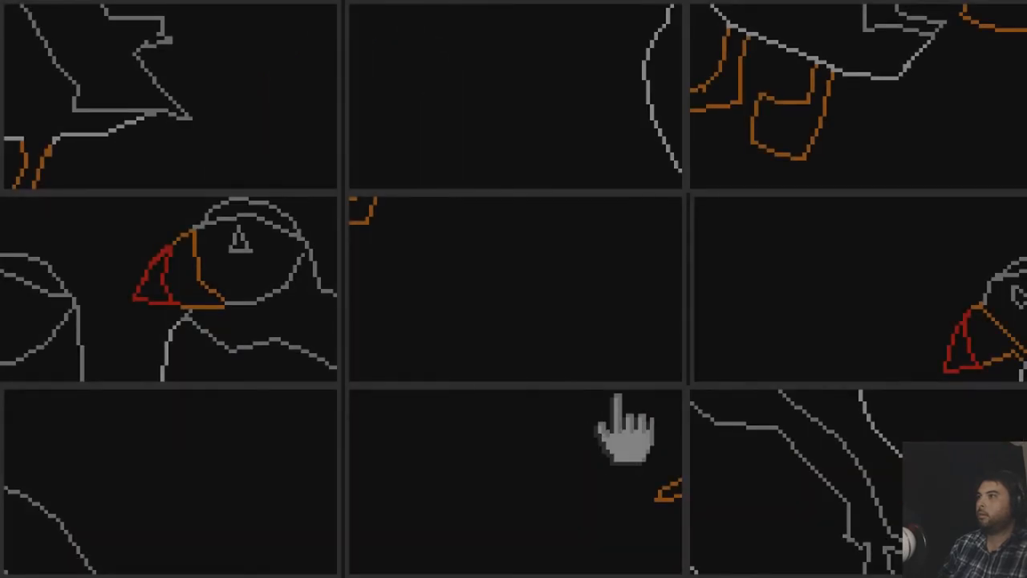
mouse_move(313, 281)
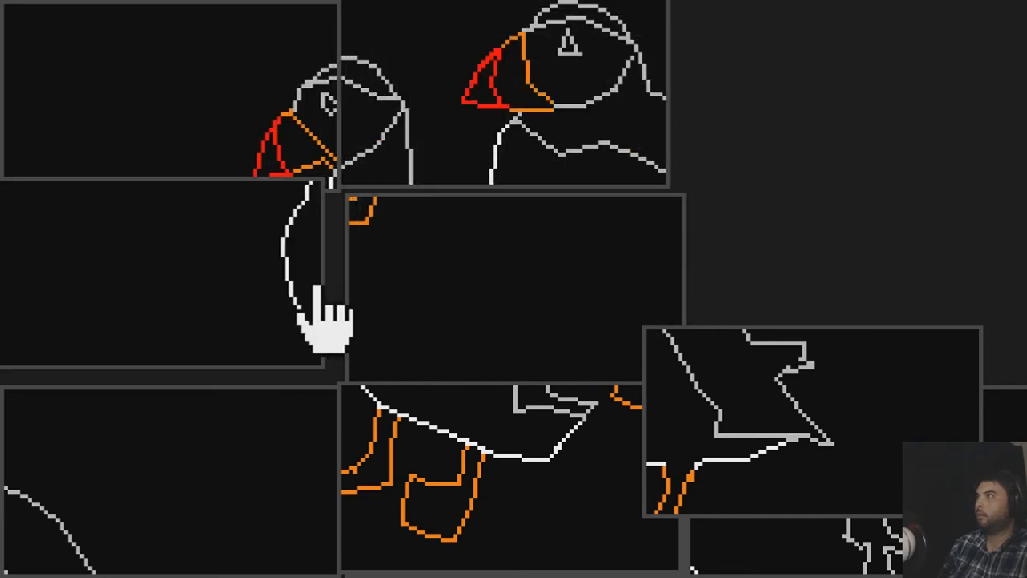
mouse_move(308, 449)
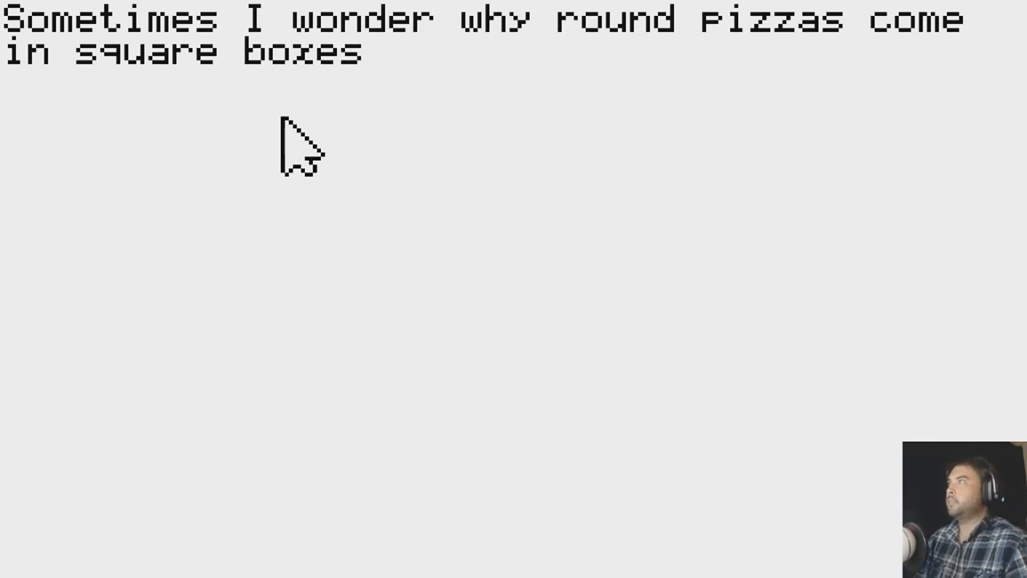
mouse_move(337, 160)
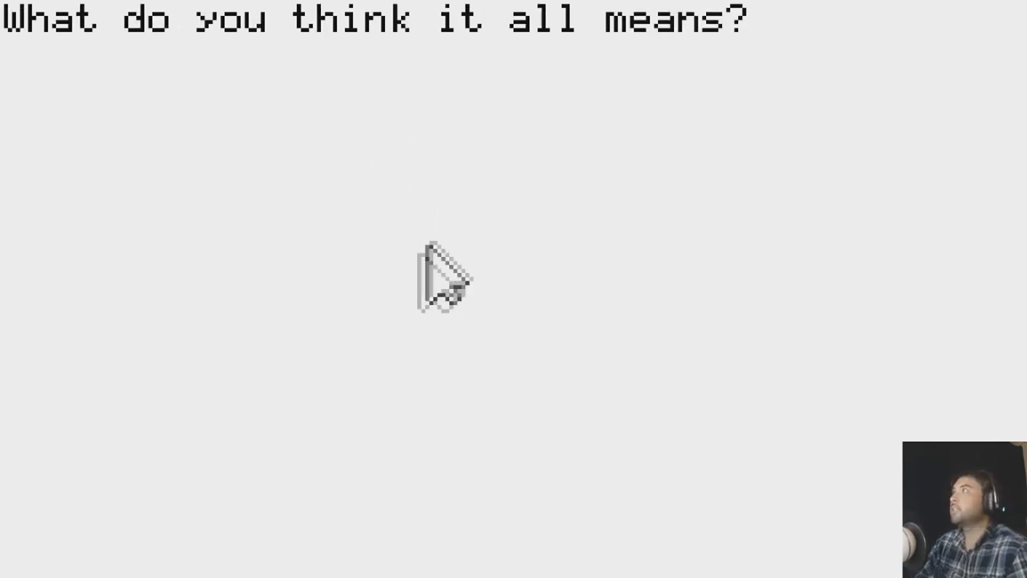
mouse_move(321, 264)
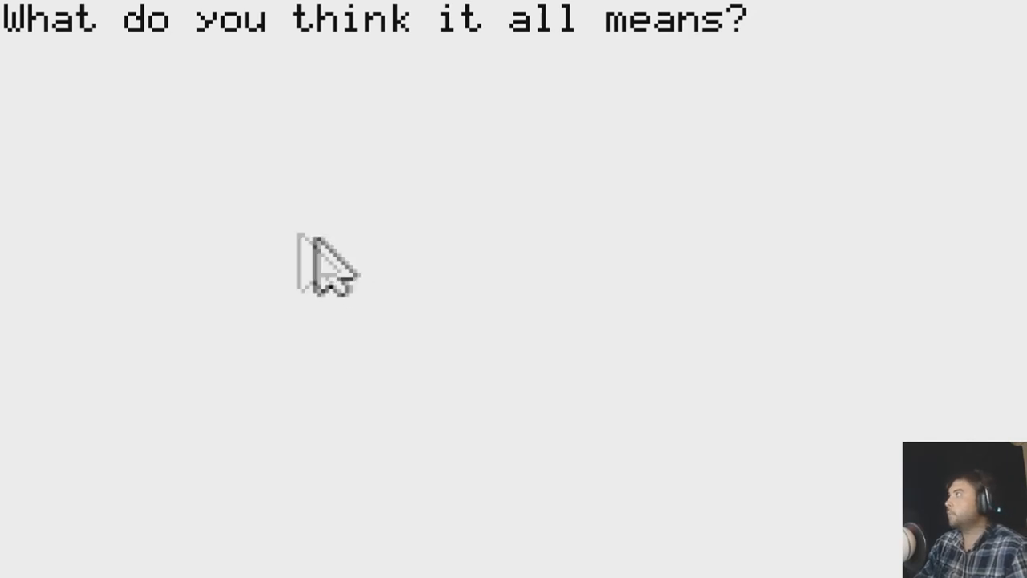
mouse_move(35, 77)
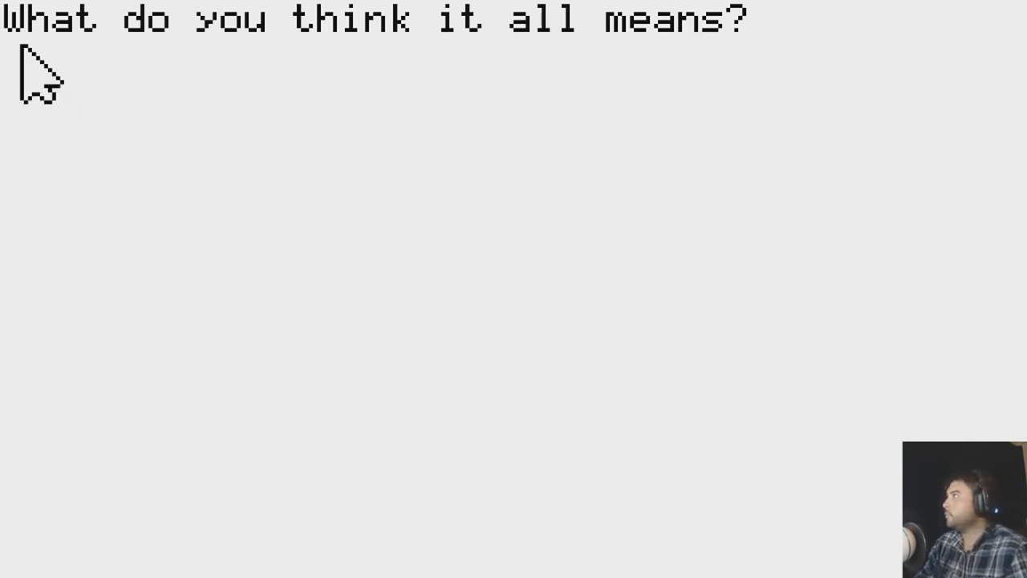
mouse_move(574, 217)
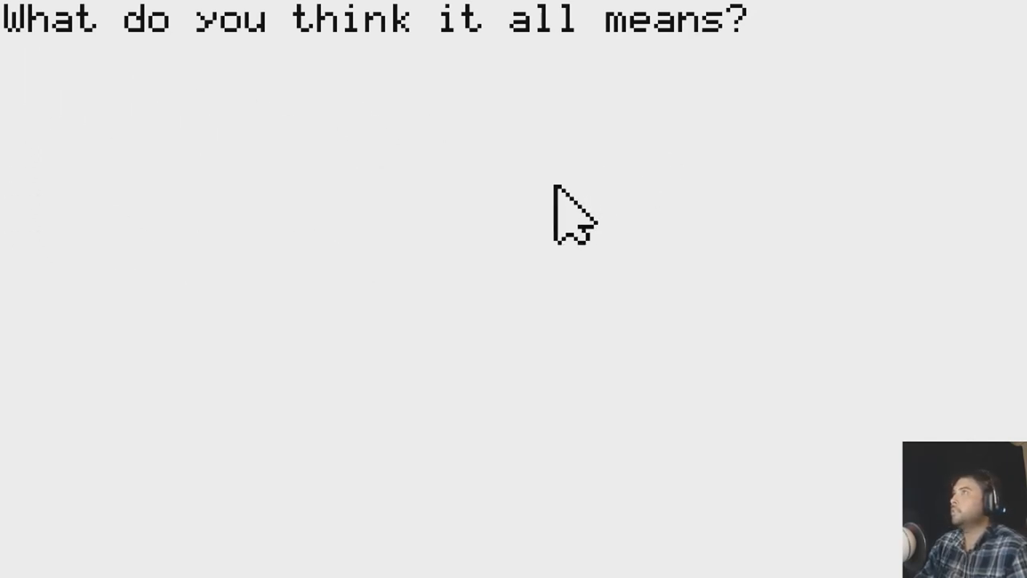
Answer the game's question about what it all means with 'I don't know'.
text(I don't know)
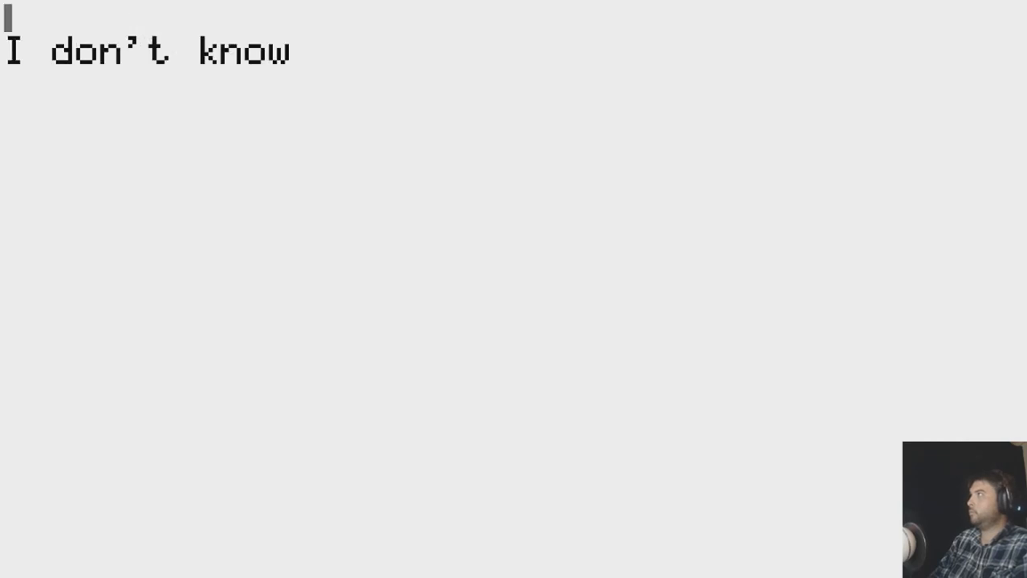
Reply 'R', 'You do?', 'Want to hear a joke?', 'I DONT LIKE U' and 'WAT?'.
text(R)
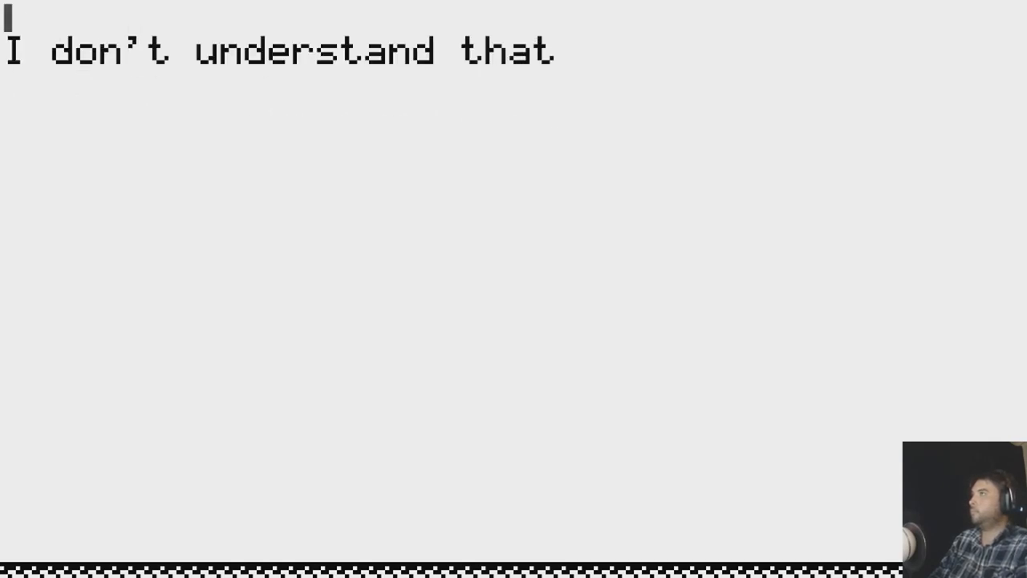
text(You do?)
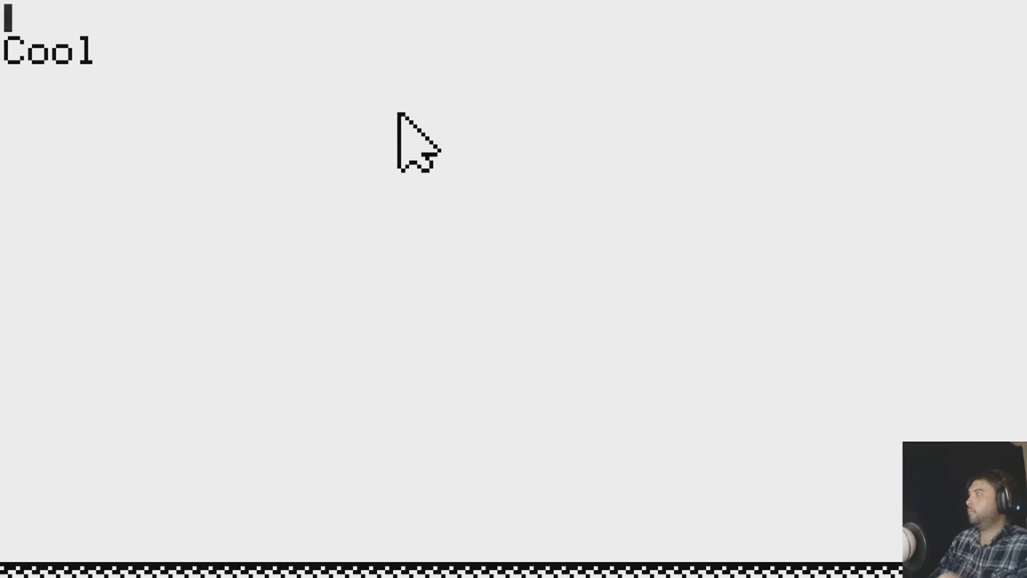
text(Want to hear a joke?)
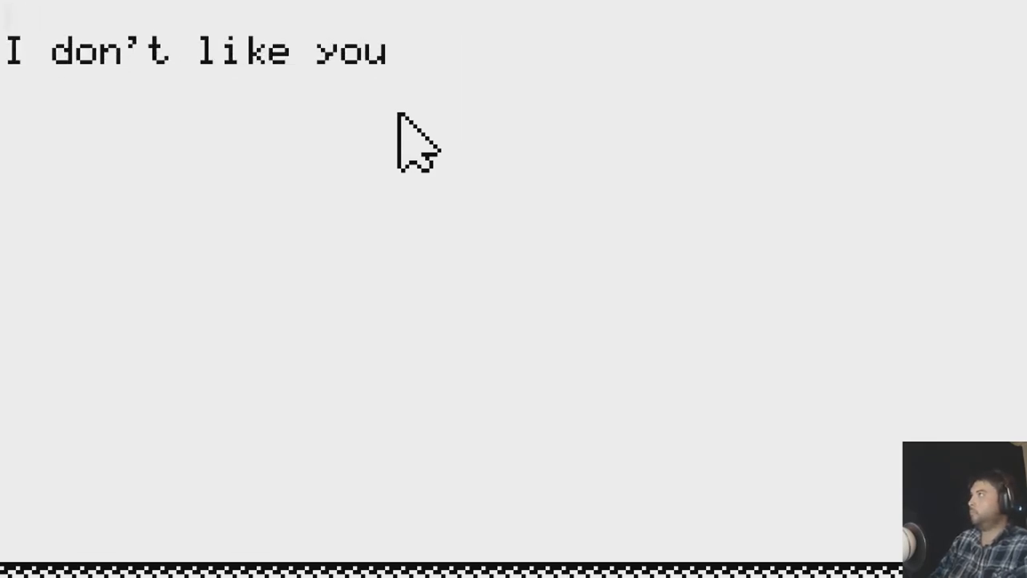
text(I)
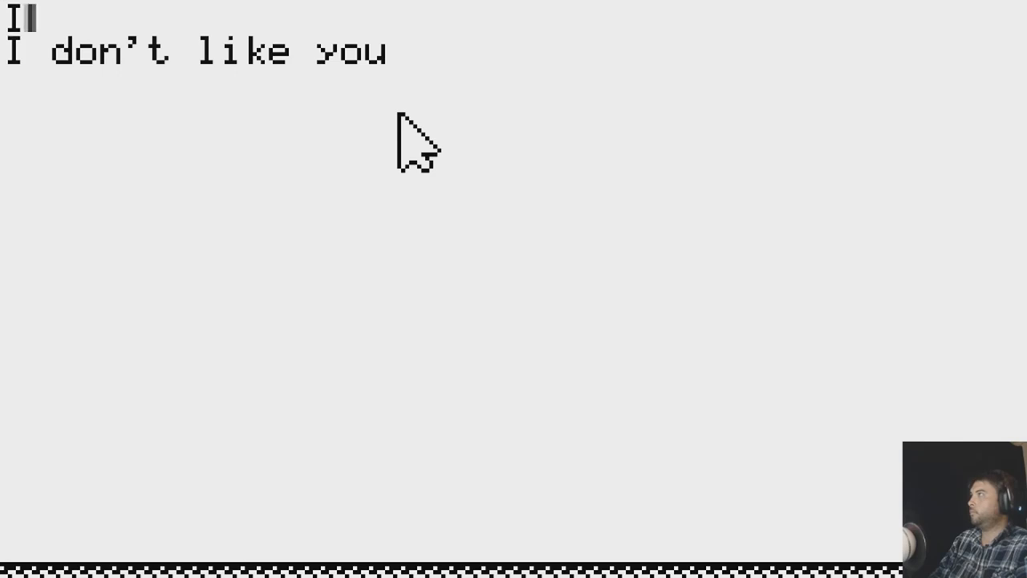
text(DONT LIKE U)
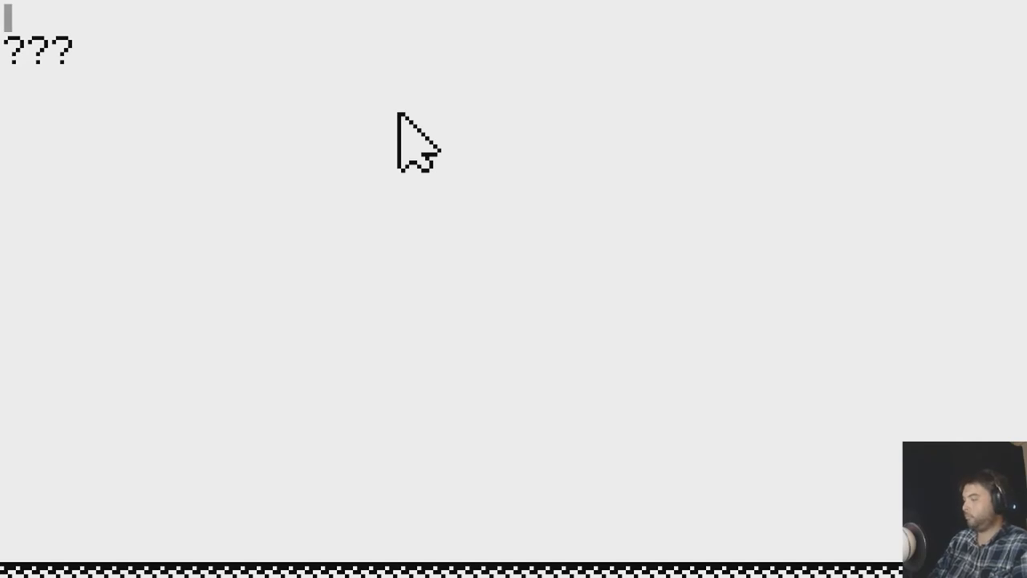
text(WAT?)
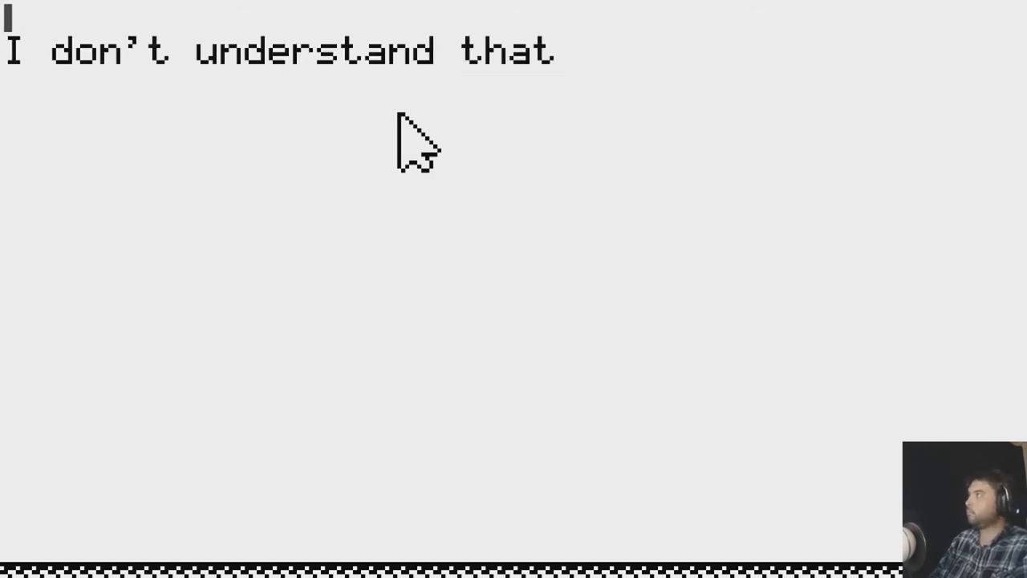
Reply 'Me too', 'YE', '?', 'No', gibberish, then tell the 'feline well' cat joke.
text(Me too)
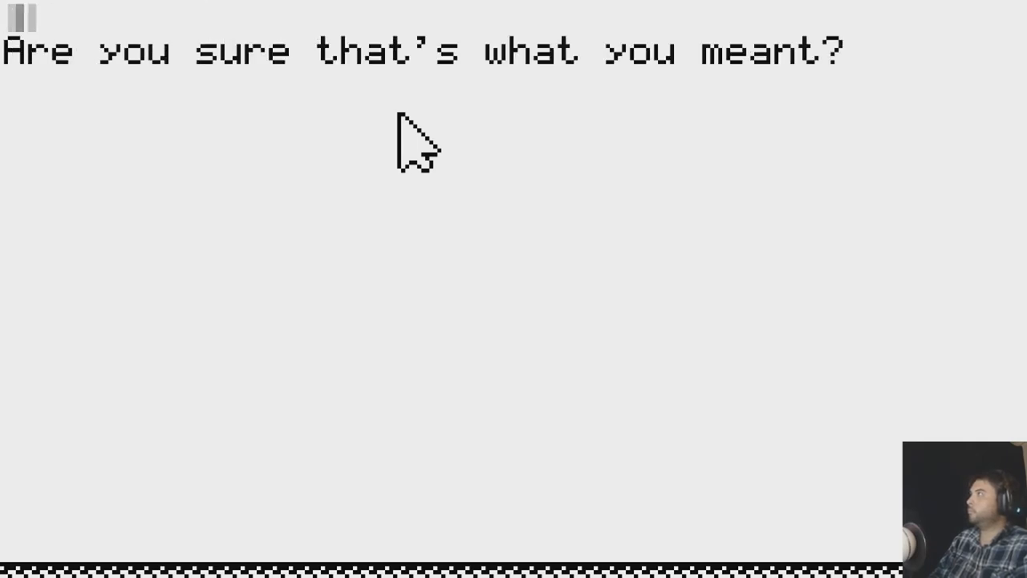
text(YE)
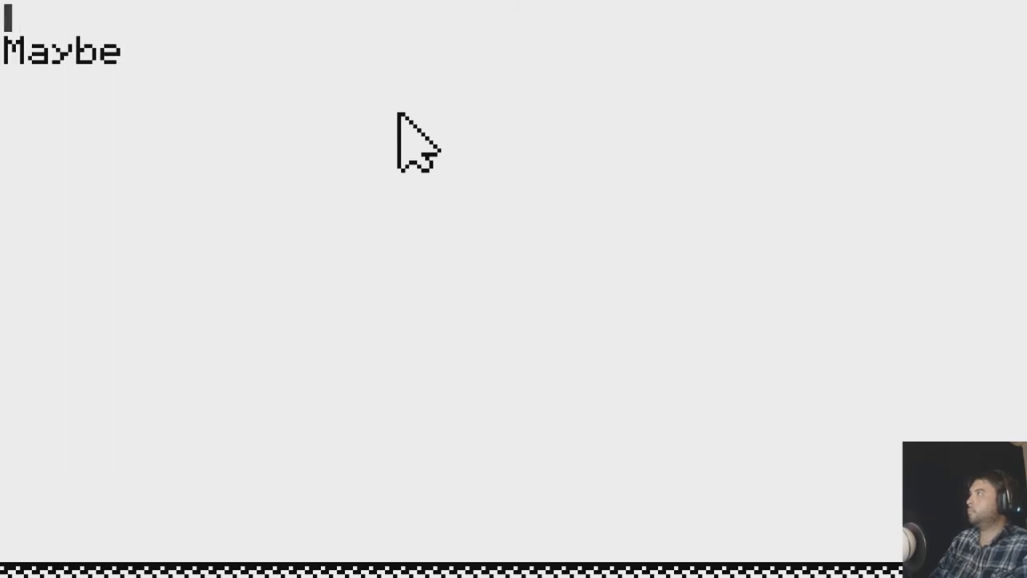
text(?)
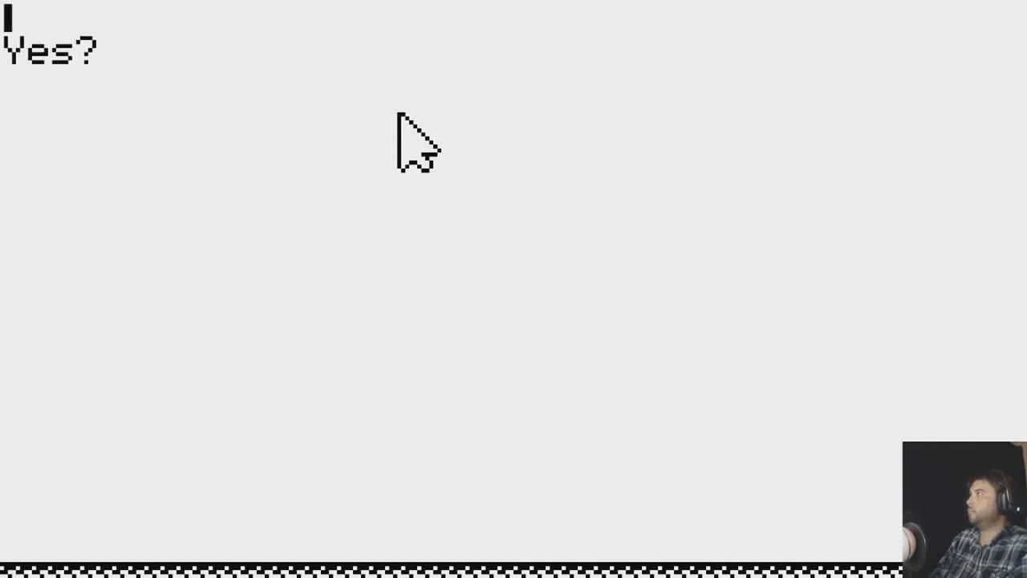
text(No)
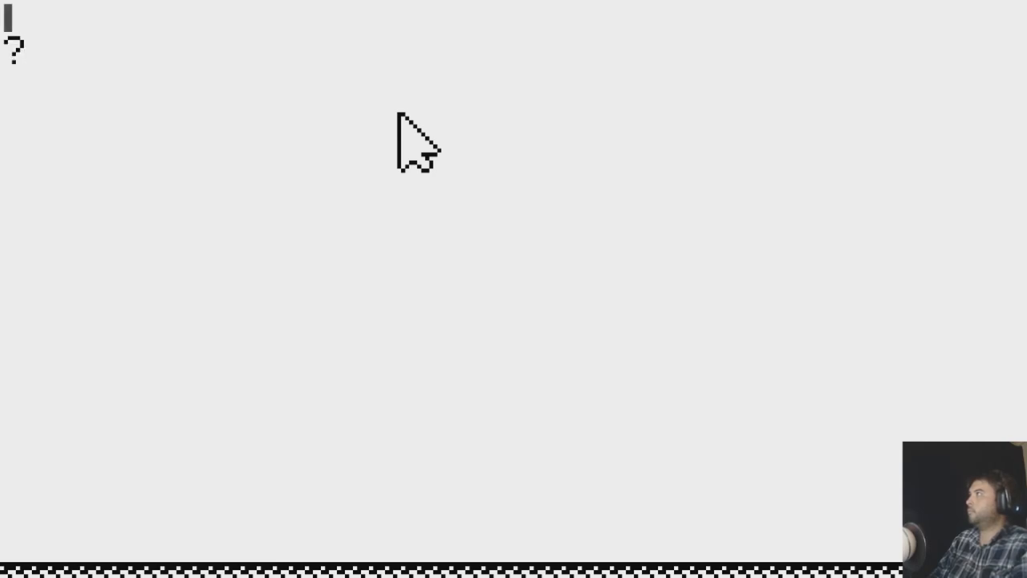
text(LAKSHJDOFIJ)
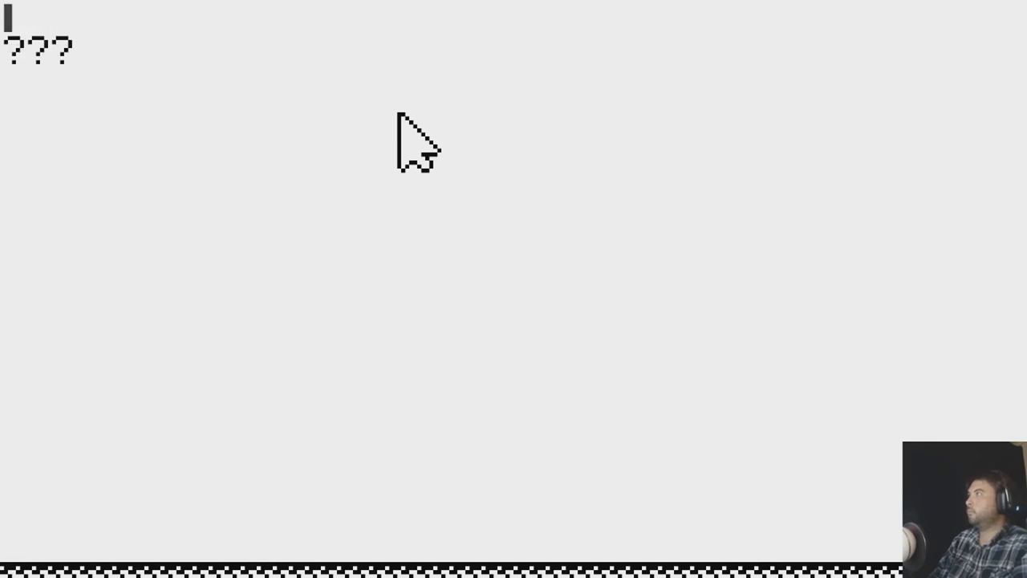
text(T)
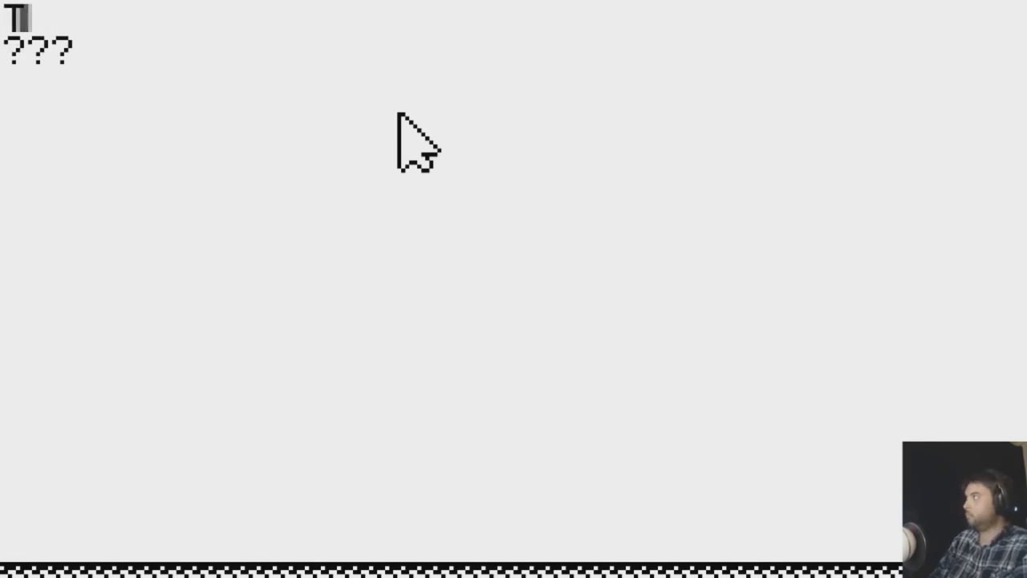
text(My cat was just sick on the carpet, I don't think it's feline well)
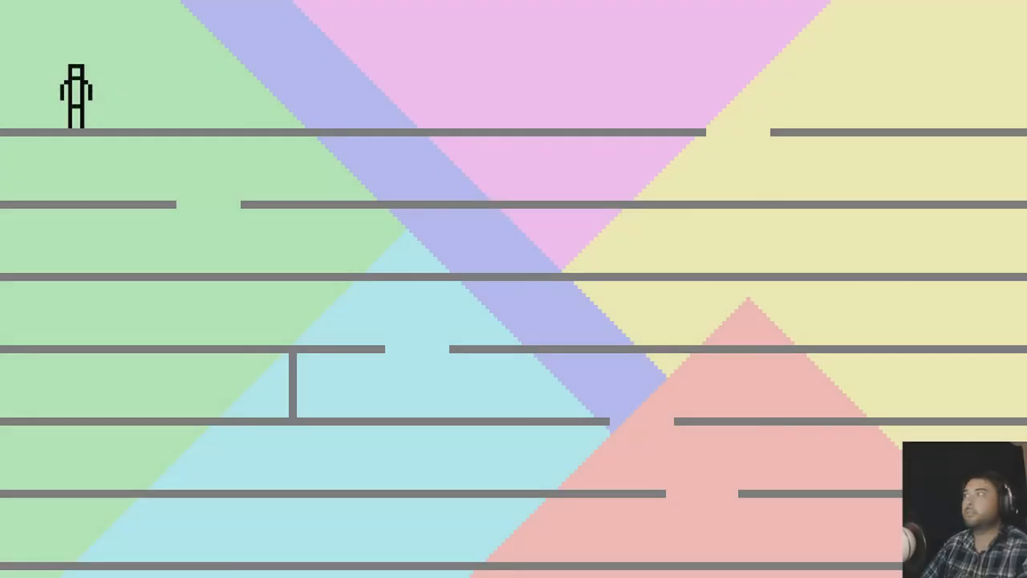
Walk the character right along the top ledge of the pastel triangle maze.
key(Right)
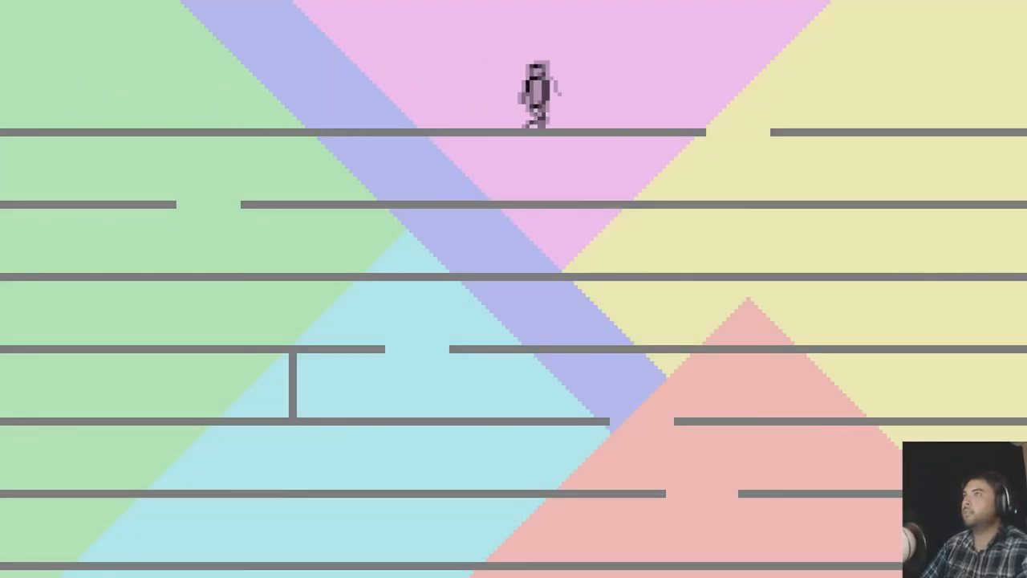